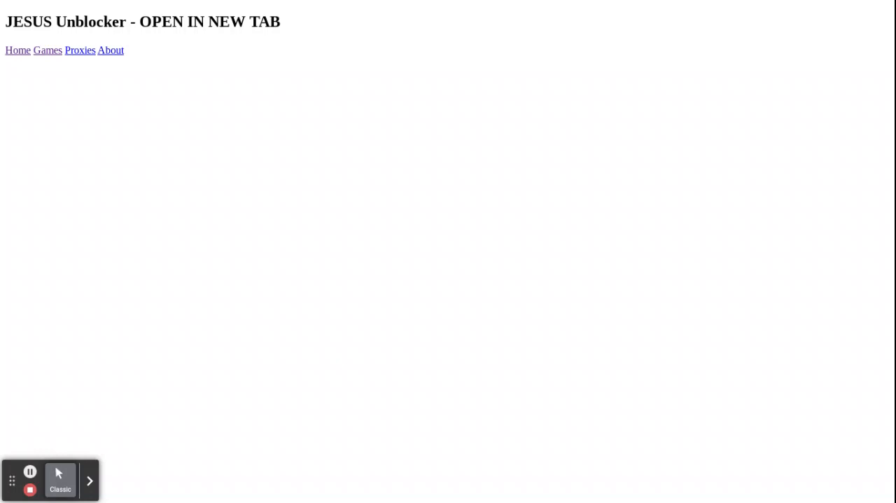
mouse_move(207, 371)
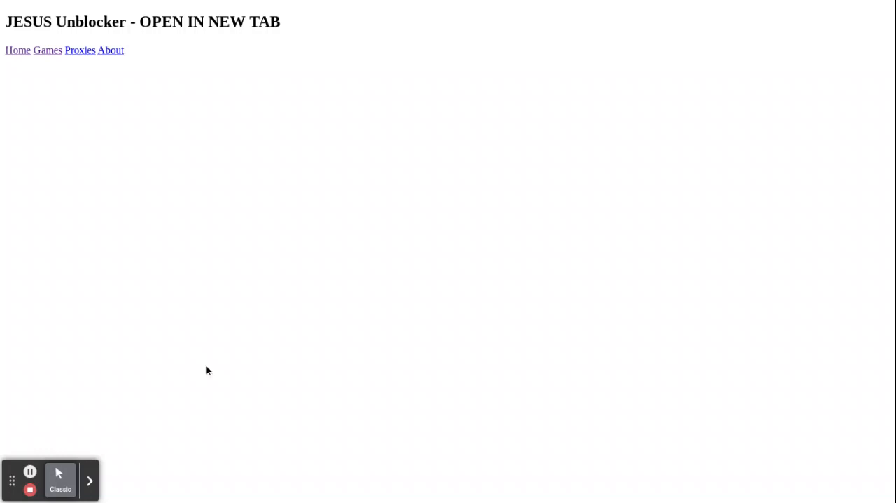
mouse_move(43, 123)
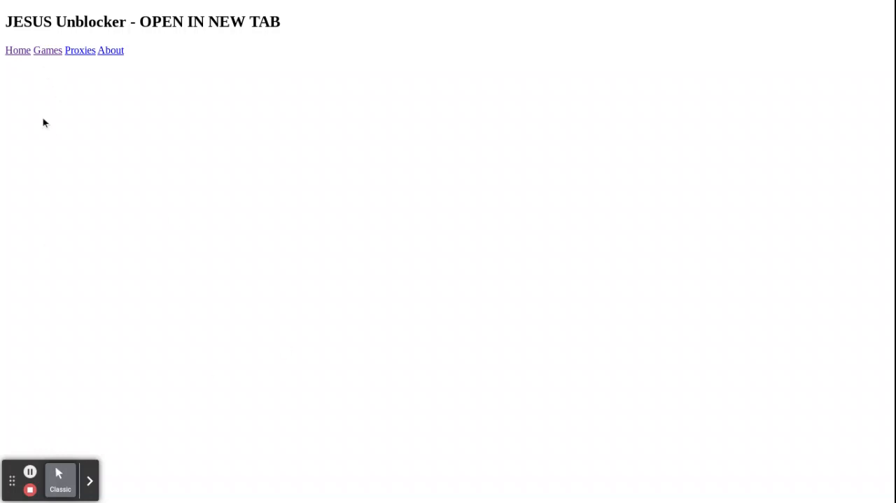
mouse_move(56, 102)
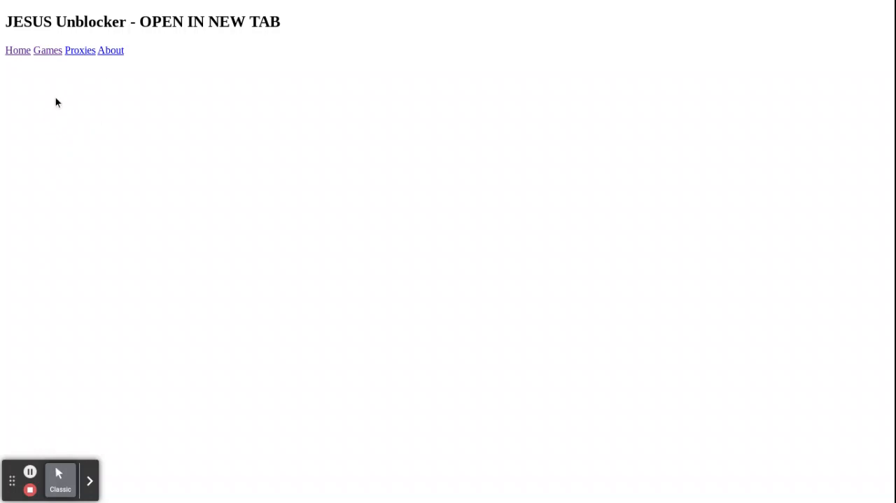
mouse_move(48, 50)
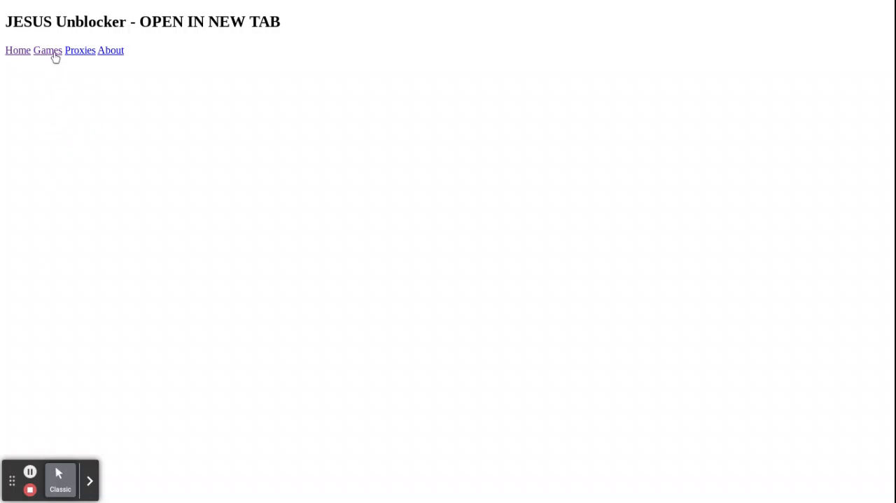
mouse_move(221, 230)
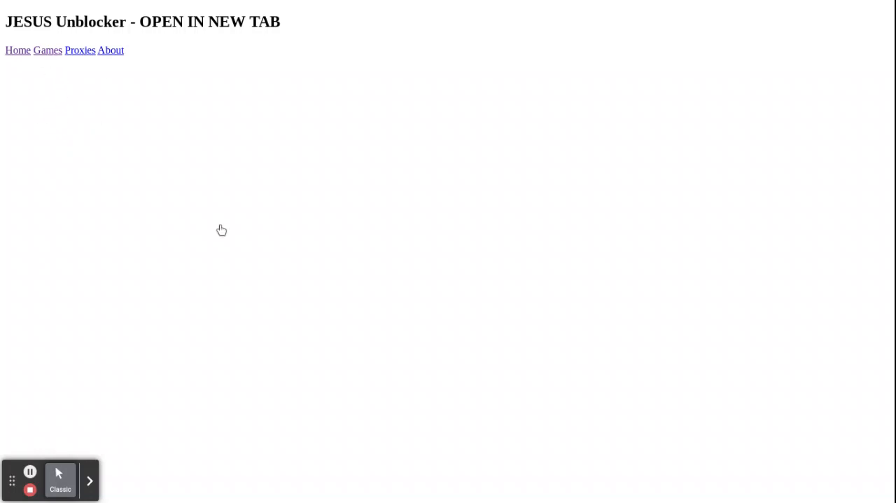
Step: Open the Games list showing titles like SM64, 2048, Geometry Dash and Zombs Royale
click(47, 50)
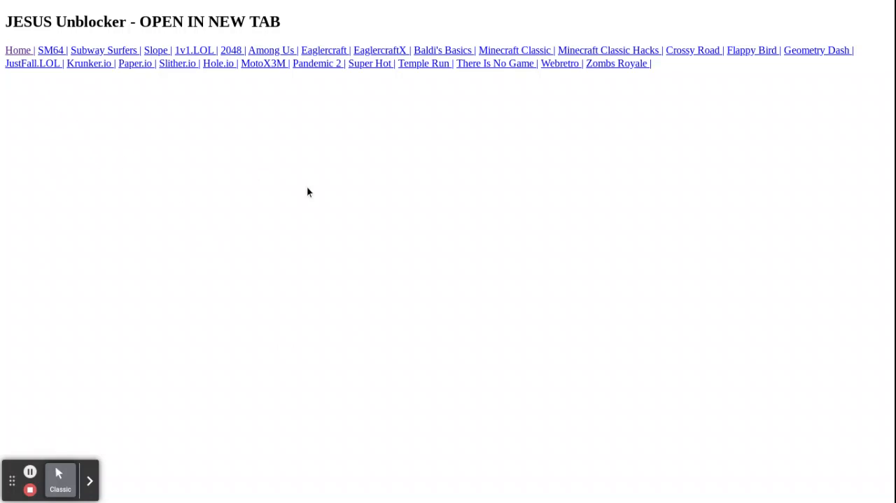
mouse_move(43, 71)
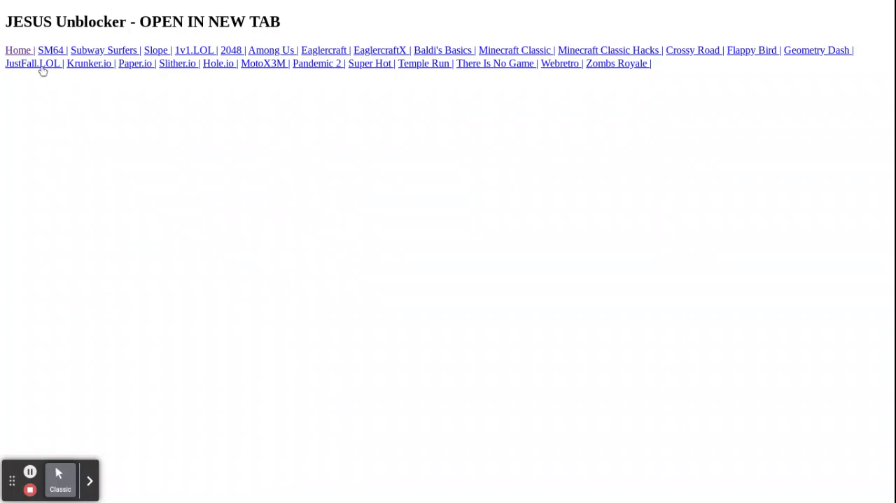
mouse_move(92, 52)
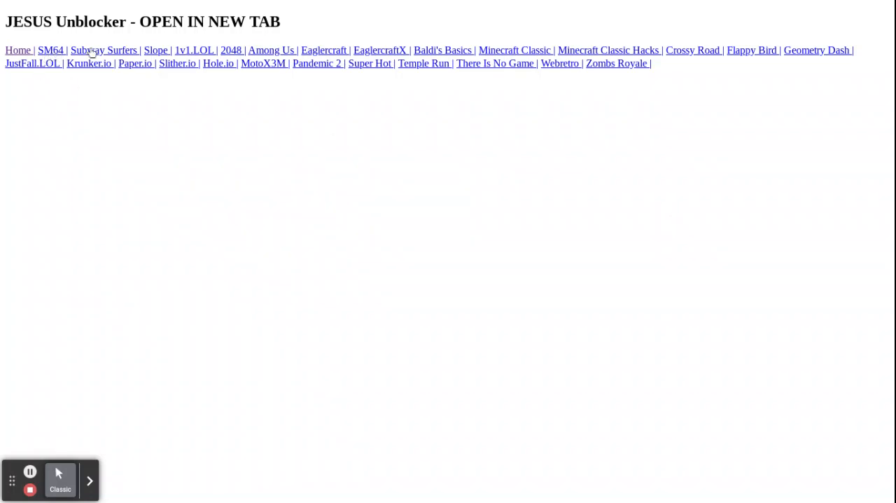
mouse_move(194, 54)
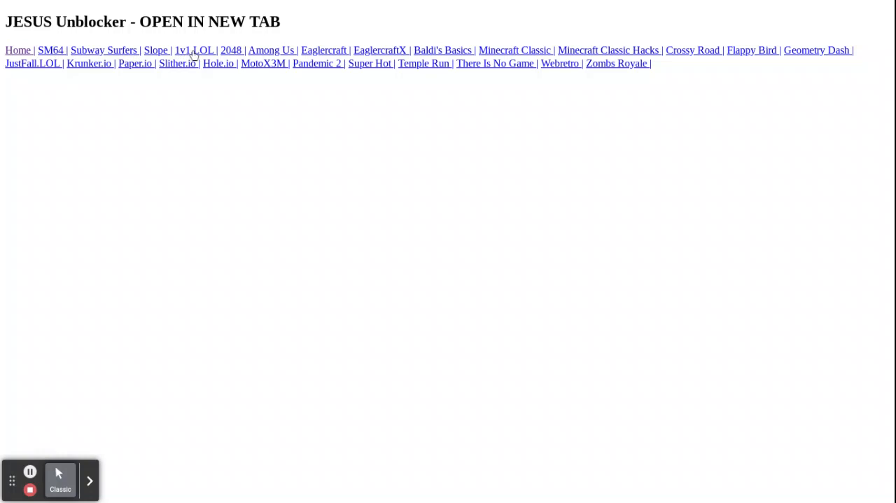
mouse_move(428, 57)
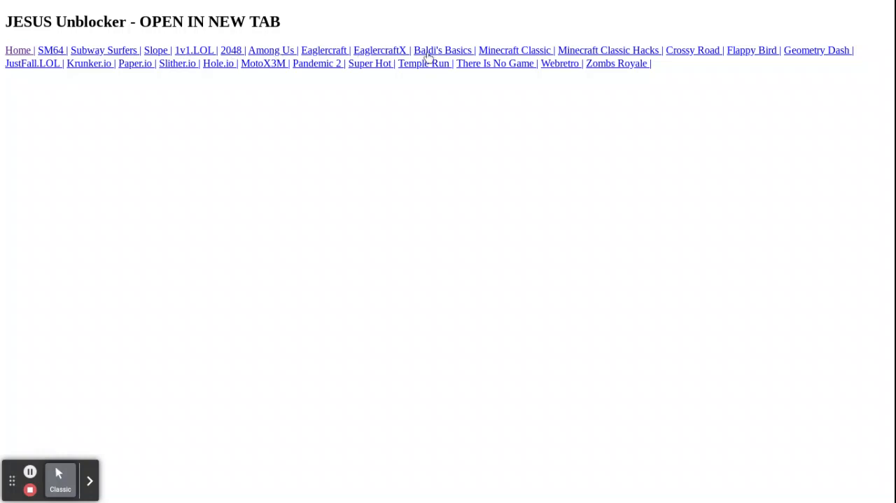
mouse_move(17, 81)
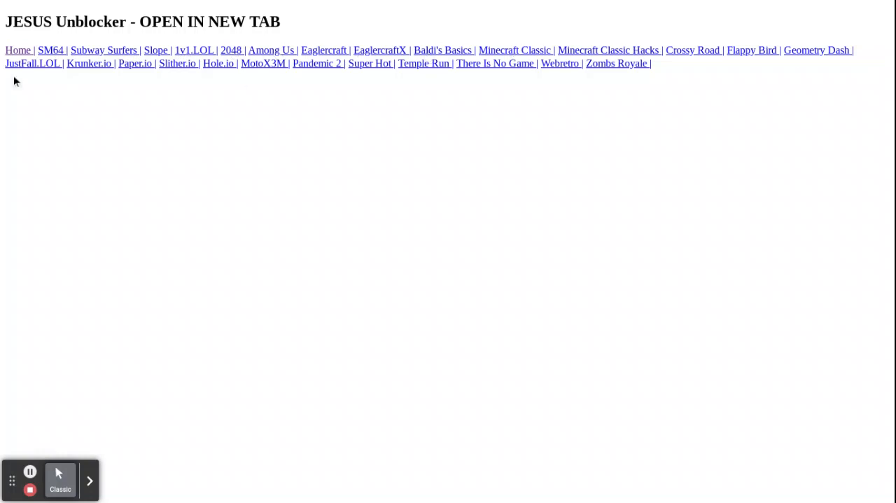
mouse_move(264, 63)
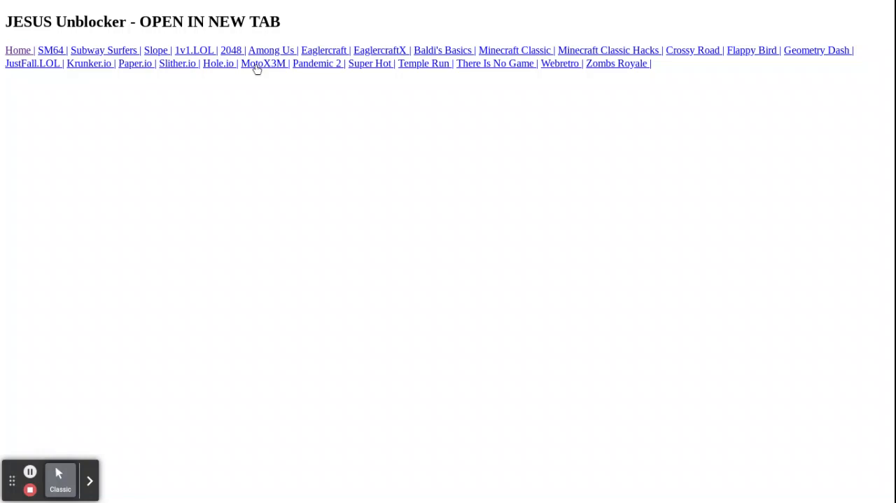
mouse_move(608, 63)
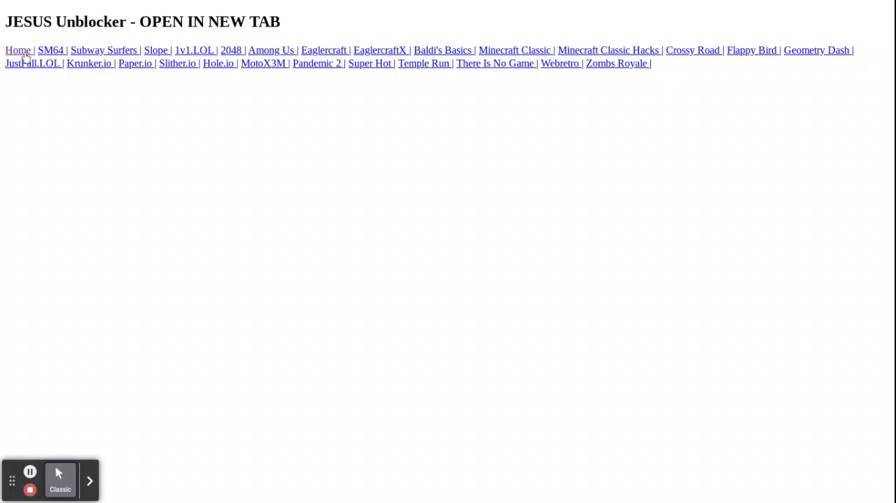
mouse_move(112, 242)
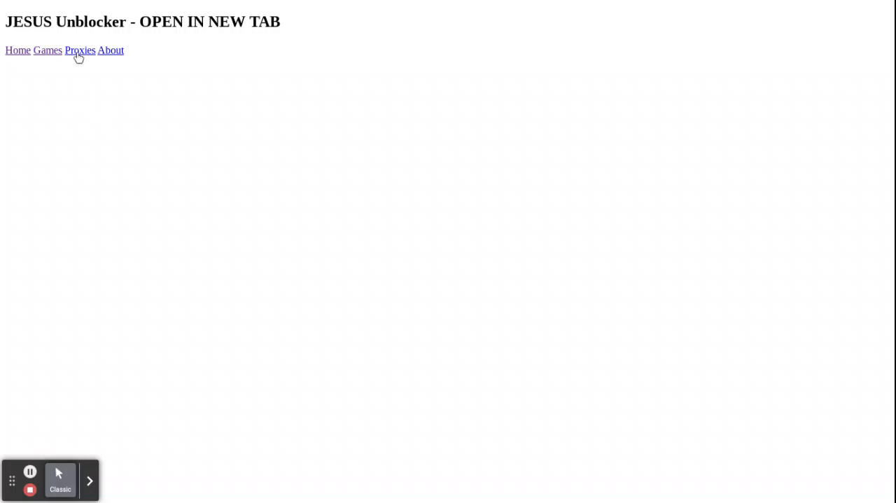
mouse_move(79, 50)
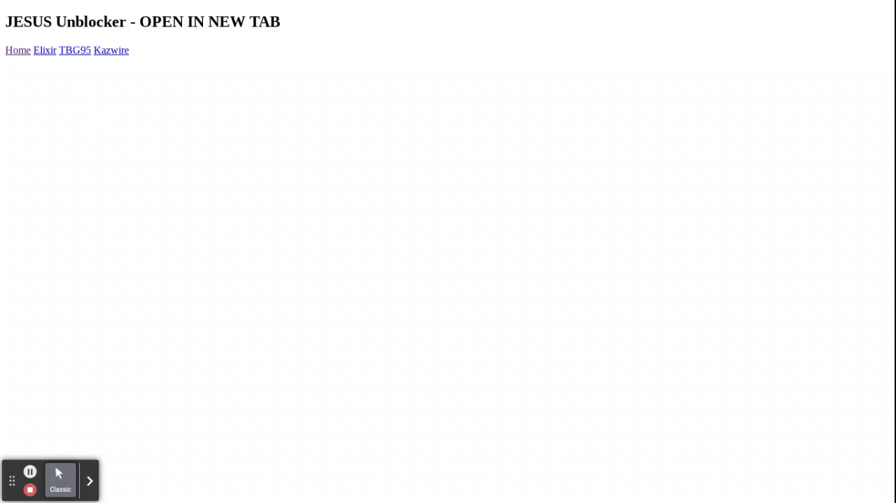
mouse_move(44, 54)
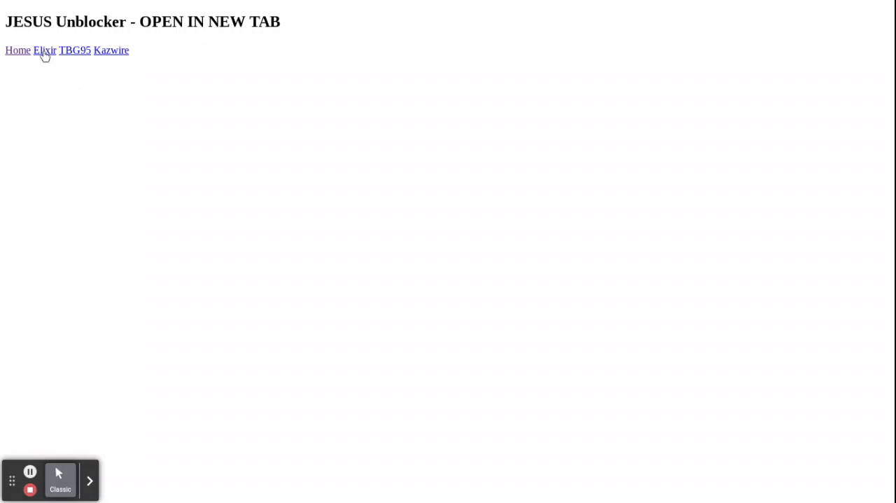
mouse_move(78, 58)
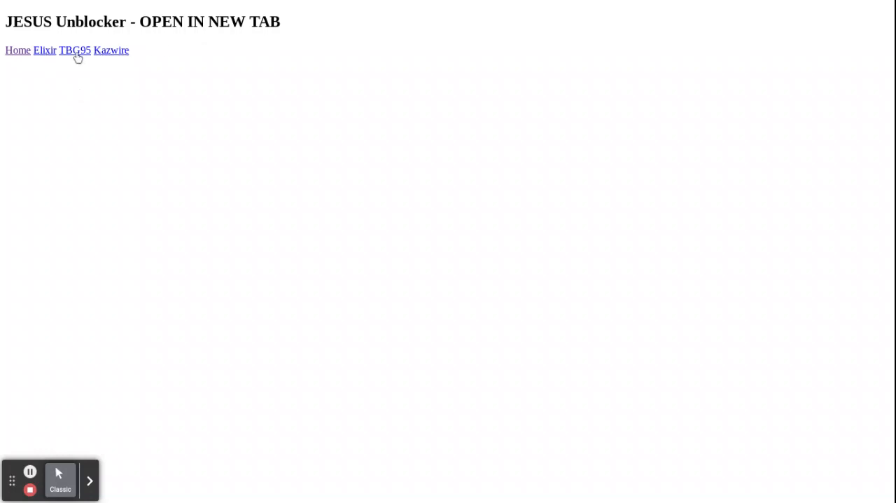
mouse_move(125, 52)
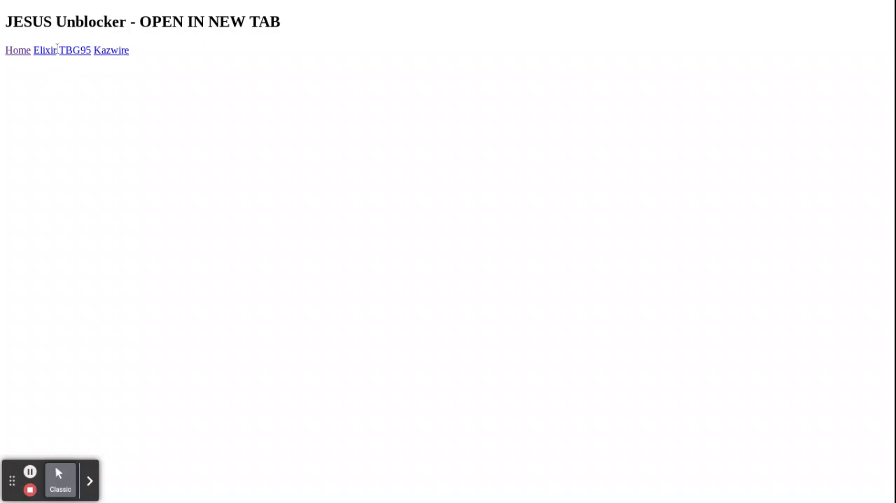
mouse_move(54, 89)
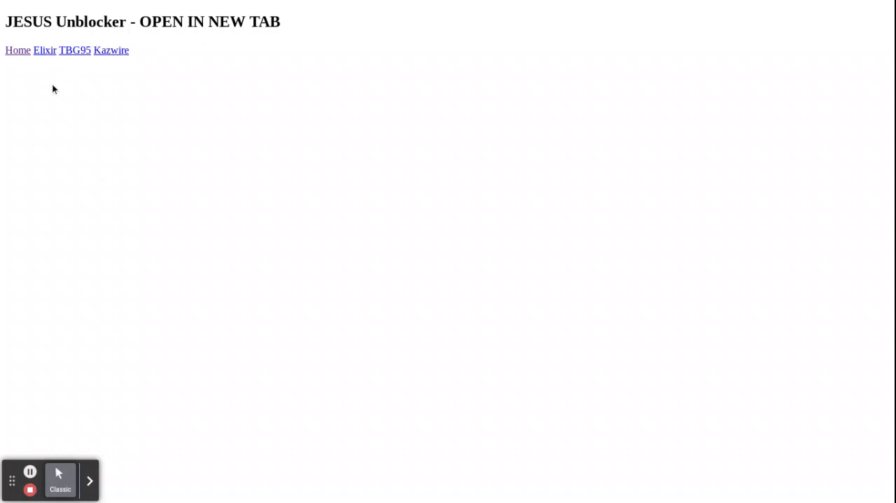
mouse_move(154, 245)
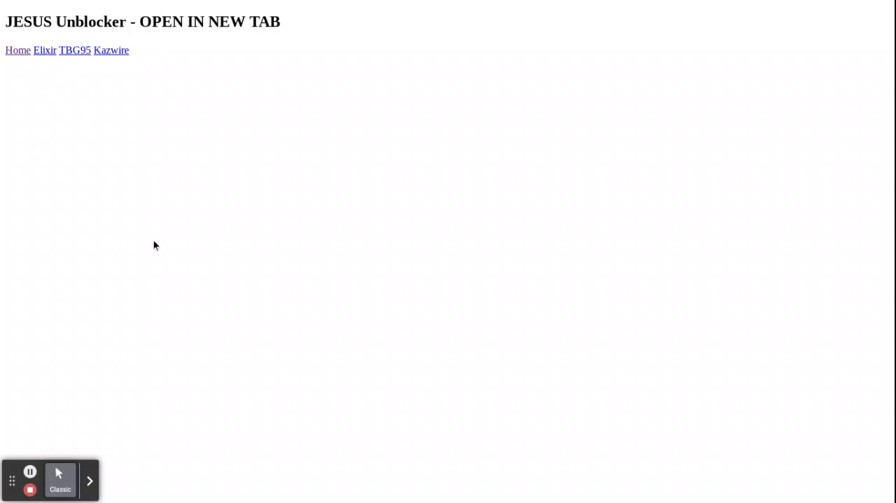